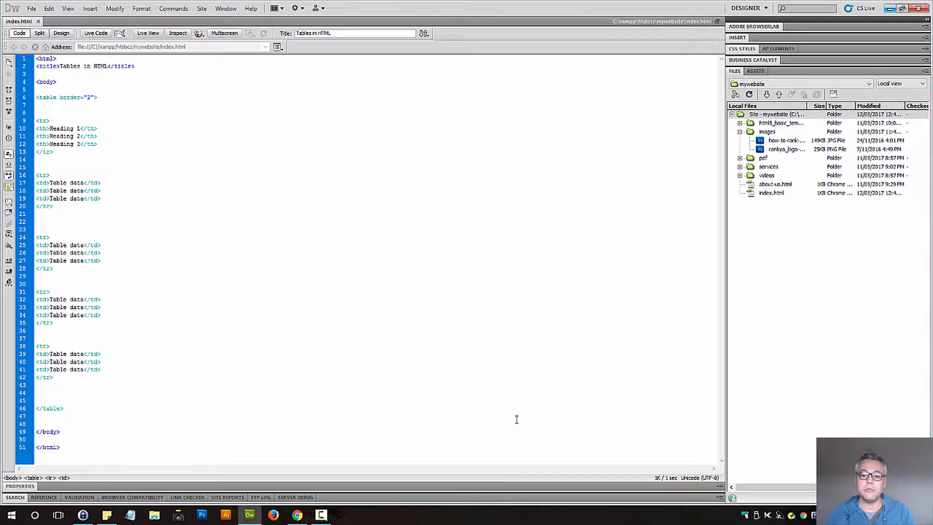
mouse_move(515, 411)
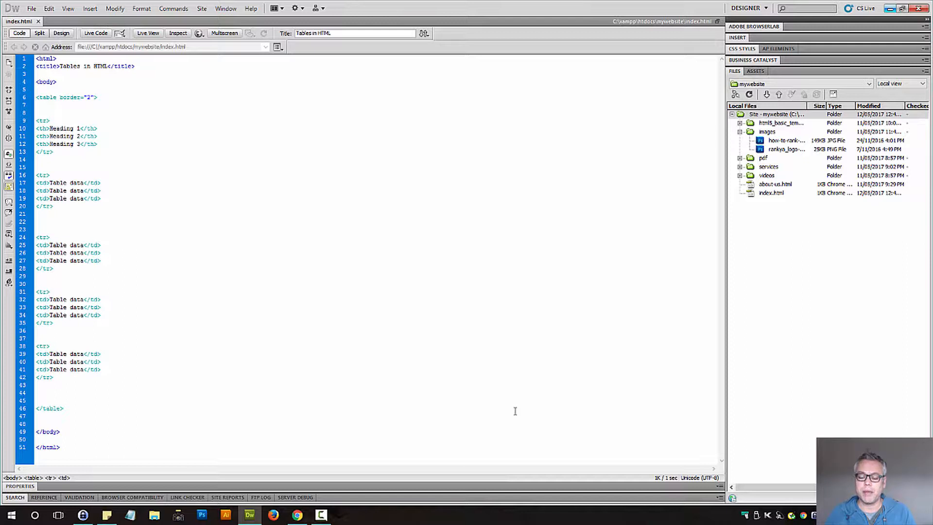
Replace the third data row's cell text 'Table data' with 'Subtotal' in the code.
left_click(50, 292)
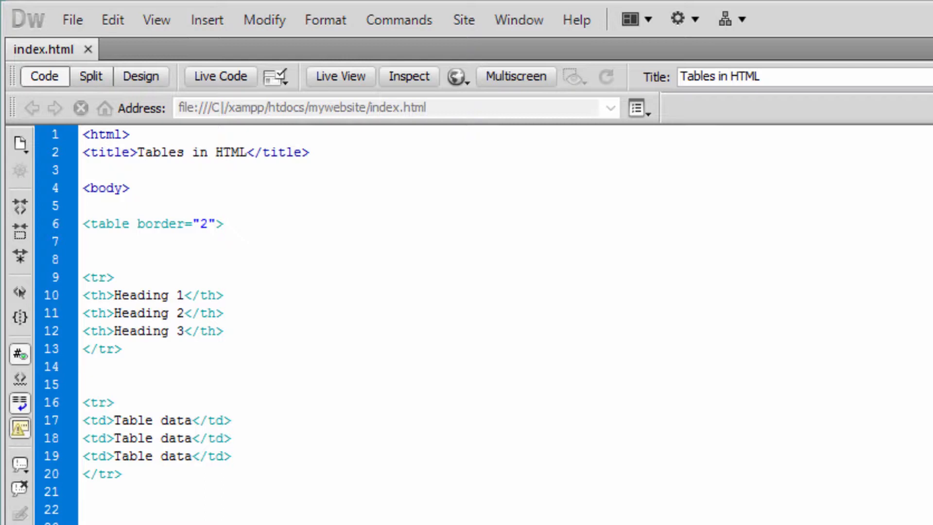
left_click(105, 420)
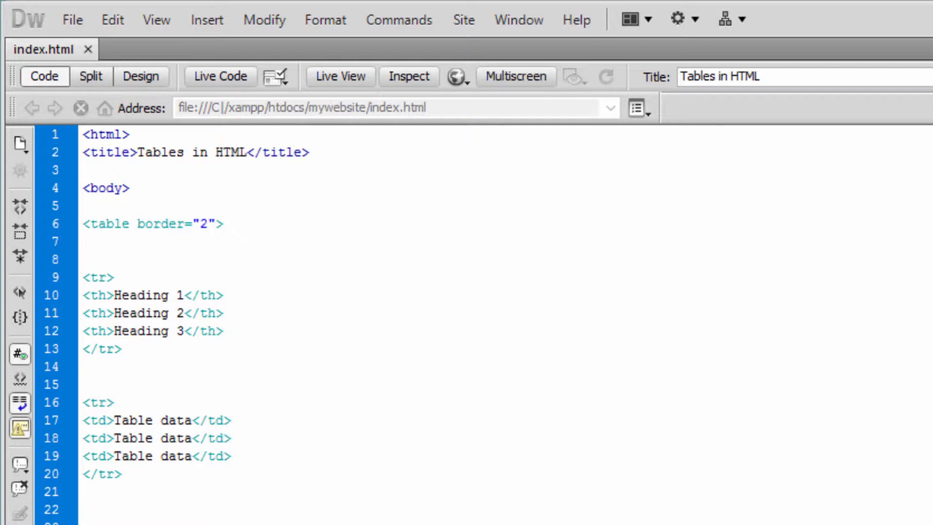
left_click(104, 420)
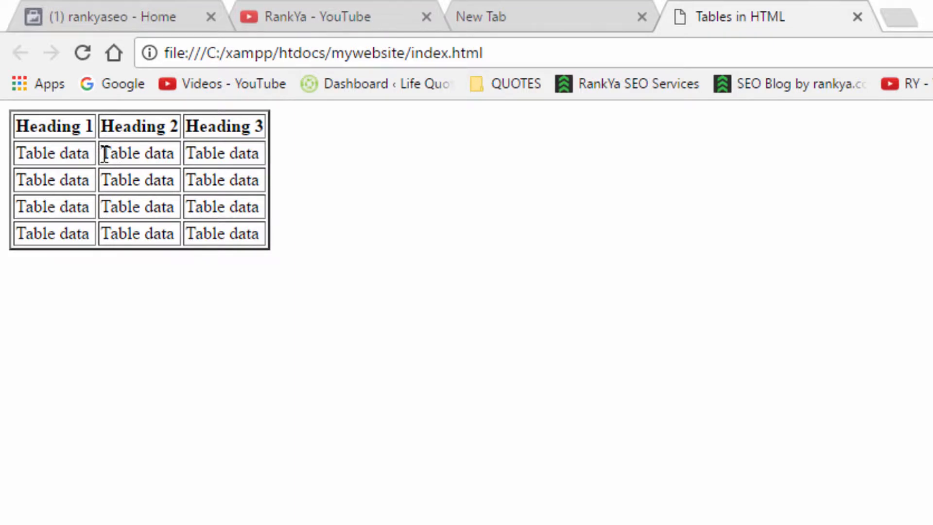
double_click(139, 153)
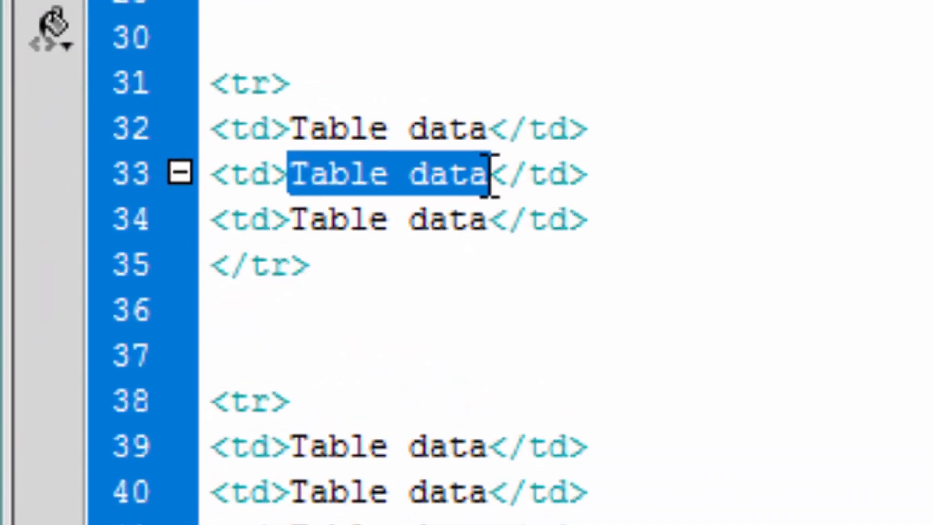
type("S</td>")
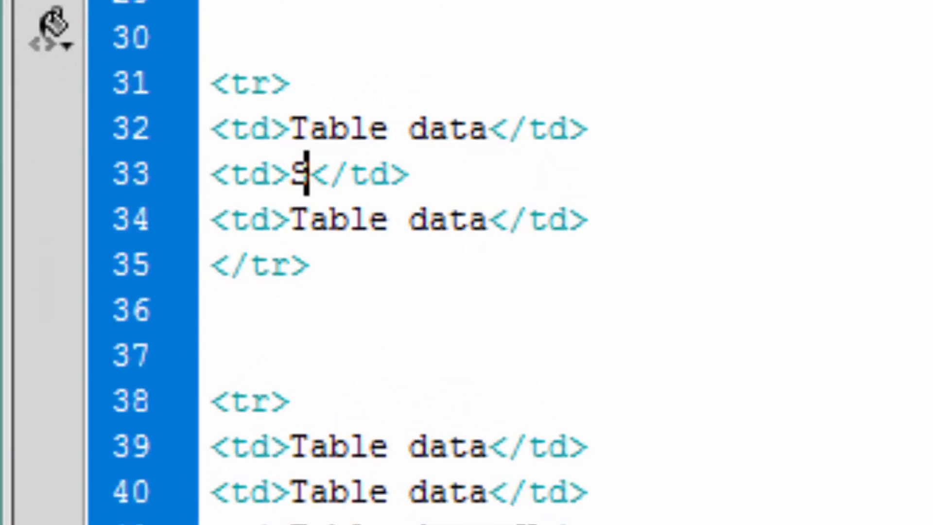
type("ubtotal")
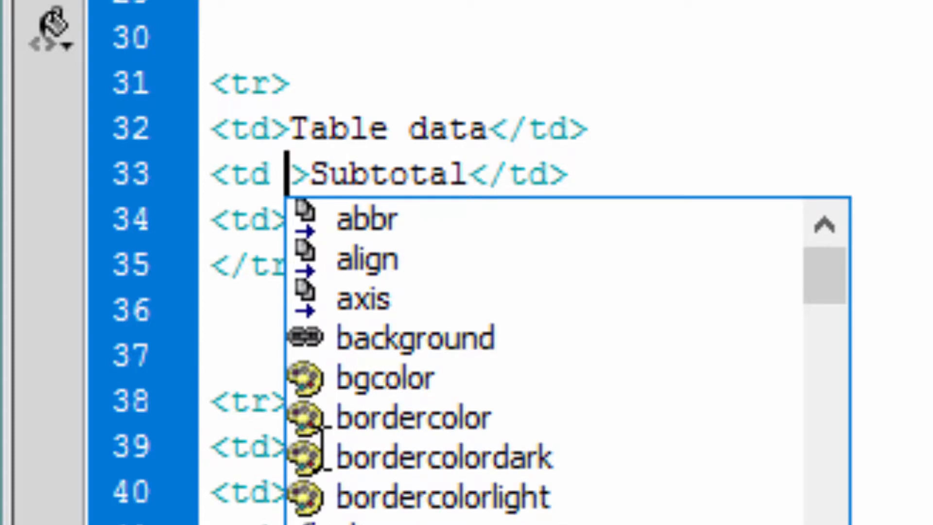
Add colspan="2" to the Subtotal td so it spans two columns.
type("colspan=\"")
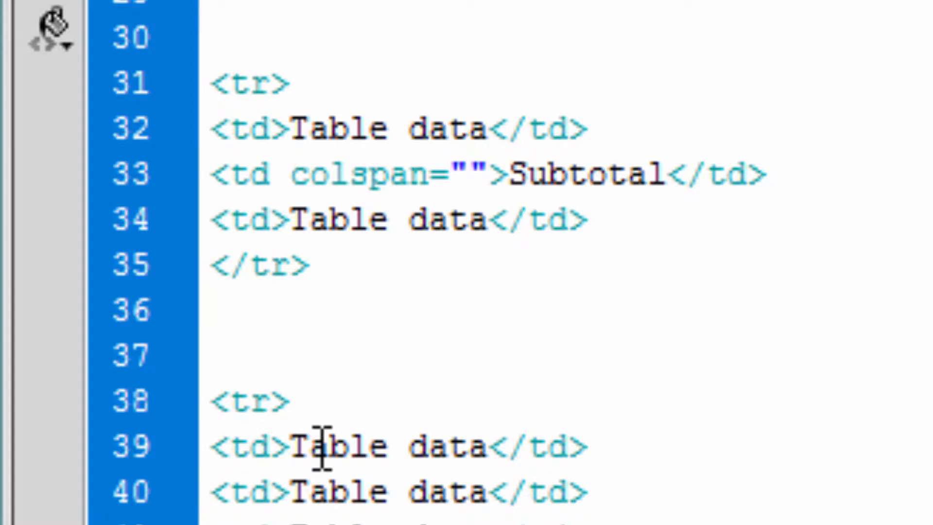
left_click(465, 173)
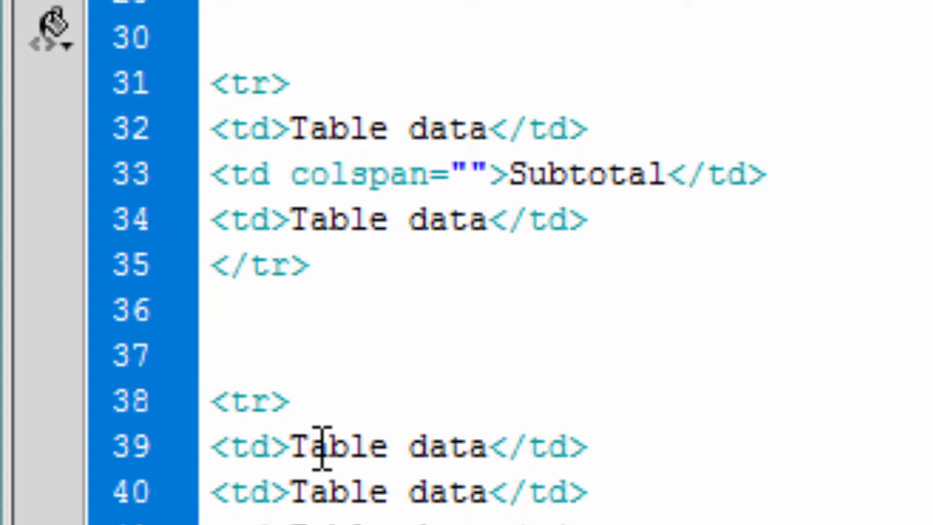
type("2")
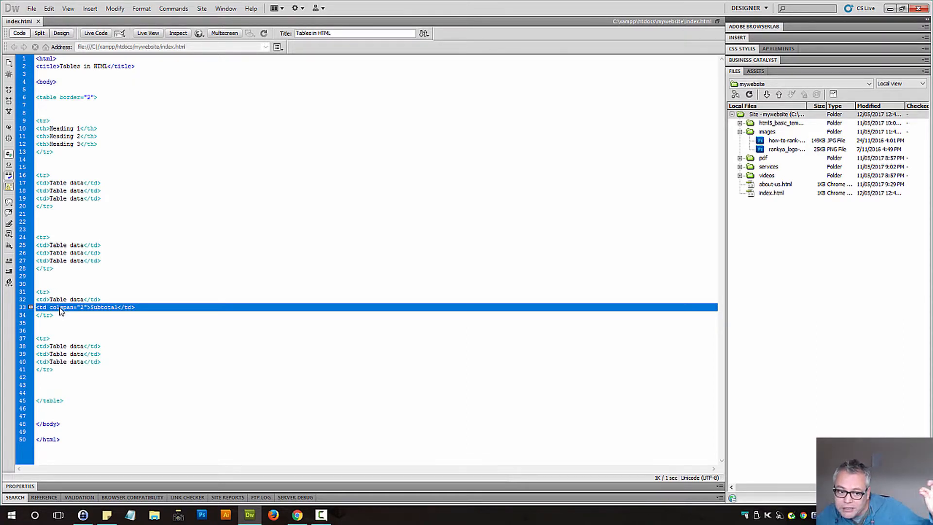
mouse_move(208, 490)
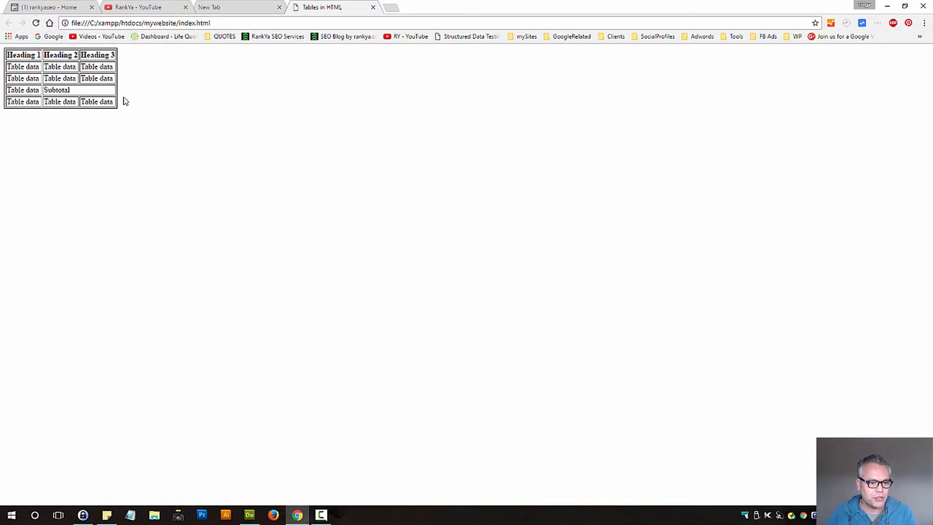
Check the Subtotal cell spans two columns in Chrome, then return to Dreamweaver.
double_click(57, 89)
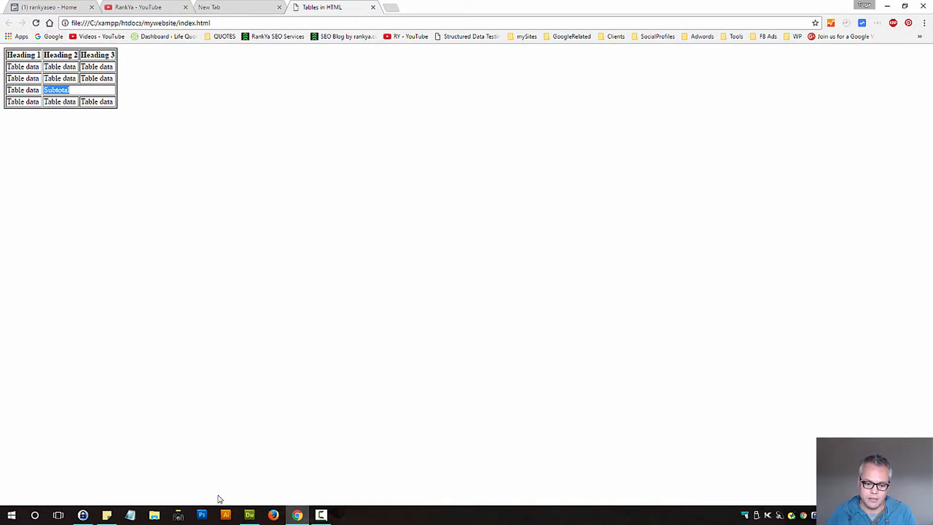
left_click(248, 514)
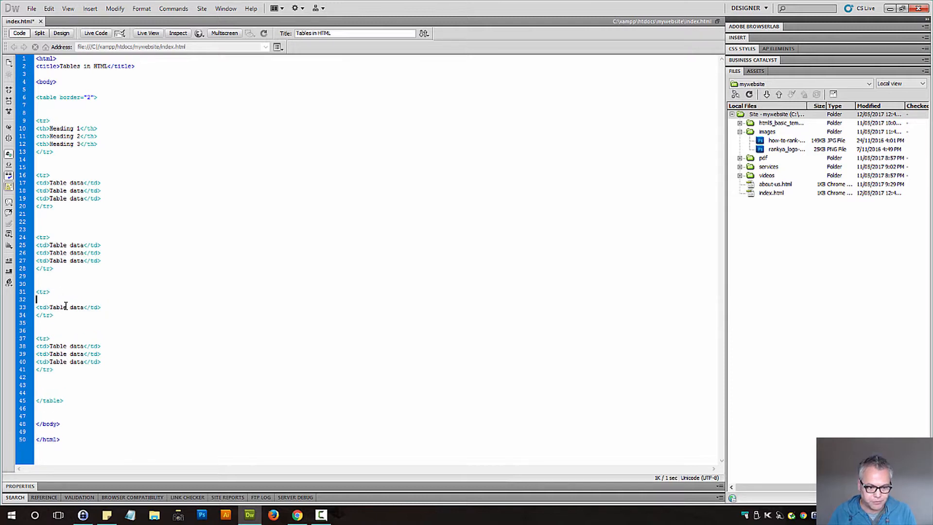
Rewrite the row as <td colspan="2">Subtotal</td> followed by <td>Total$</td> and save.
type("<td colspan=\"2\">Subtotal</td>")
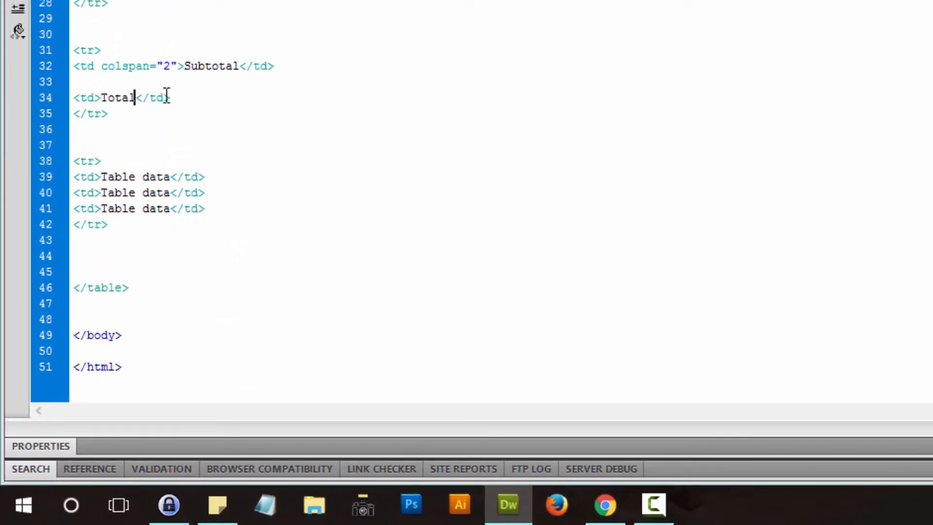
type("$")
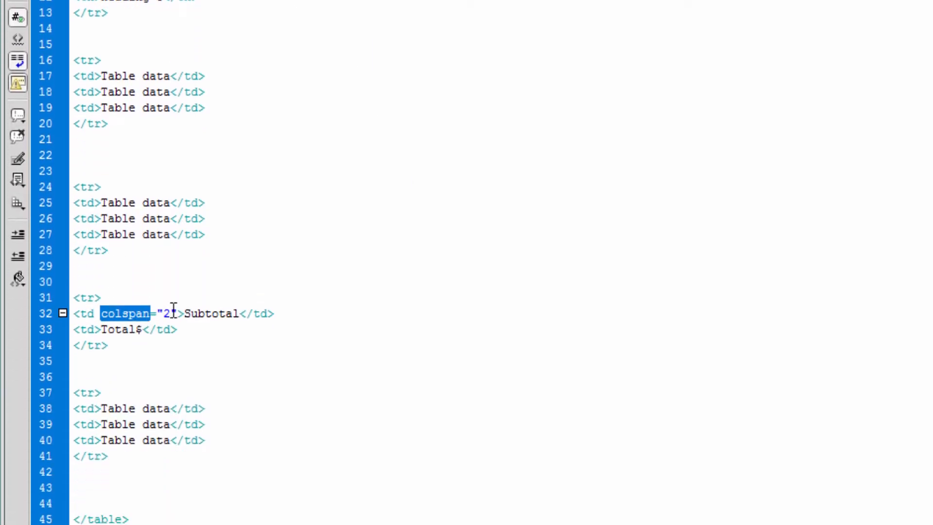
type("3")
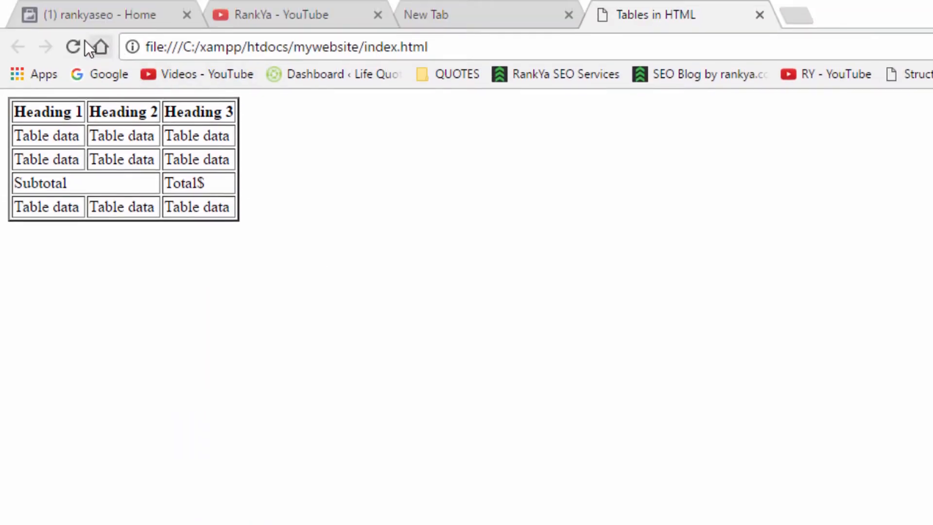
Reload Chrome to show Subtotal across two columns with Total$ in the third.
left_click(74, 47)
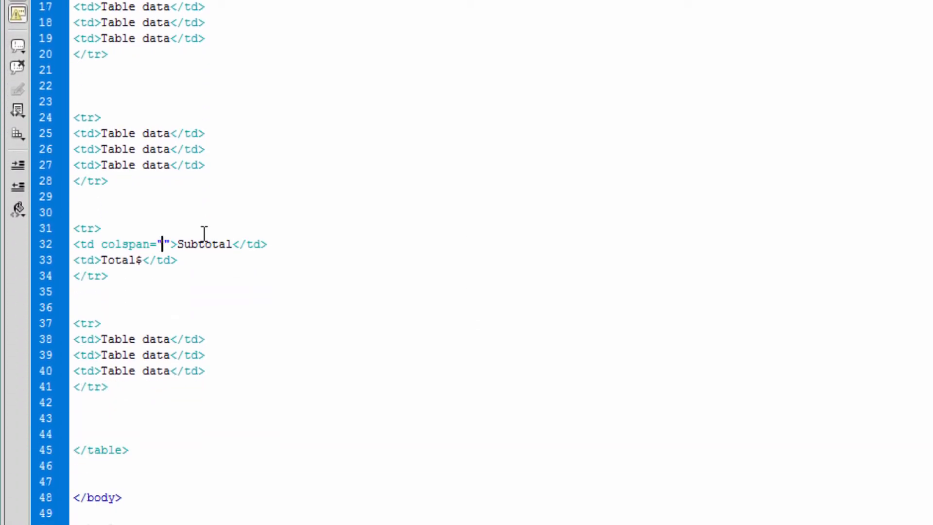
Restore colspan="2" on Subtotal and add rowspan="2" to the first data row's first td.
type("2")
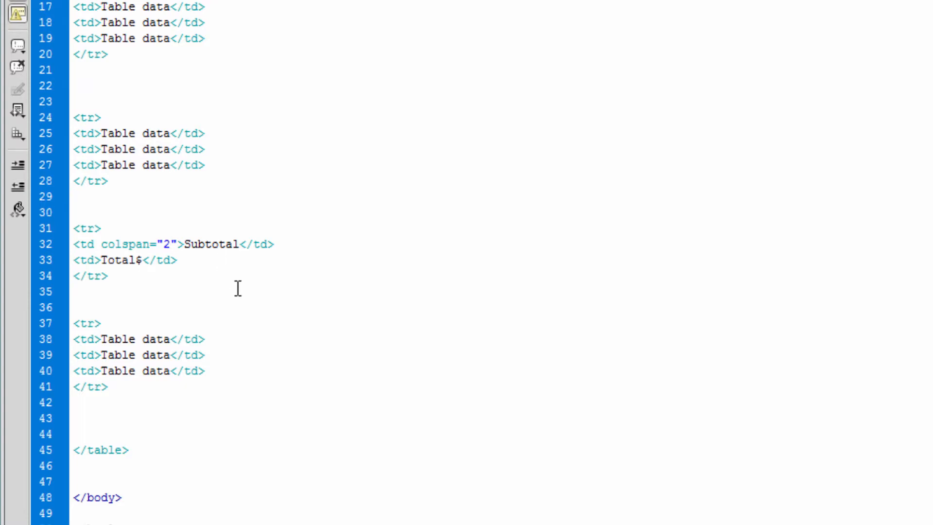
left_click(102, 323)
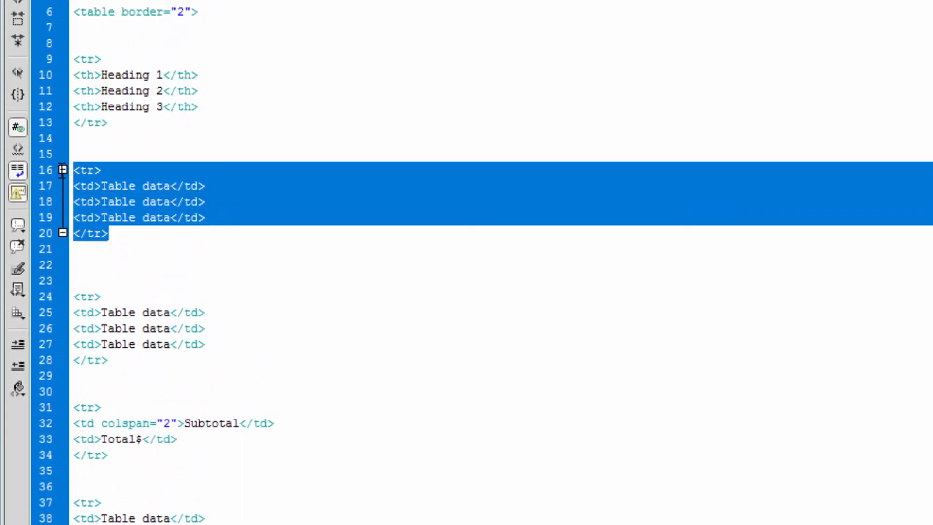
left_click(93, 186)
type(" rowspan=\"")
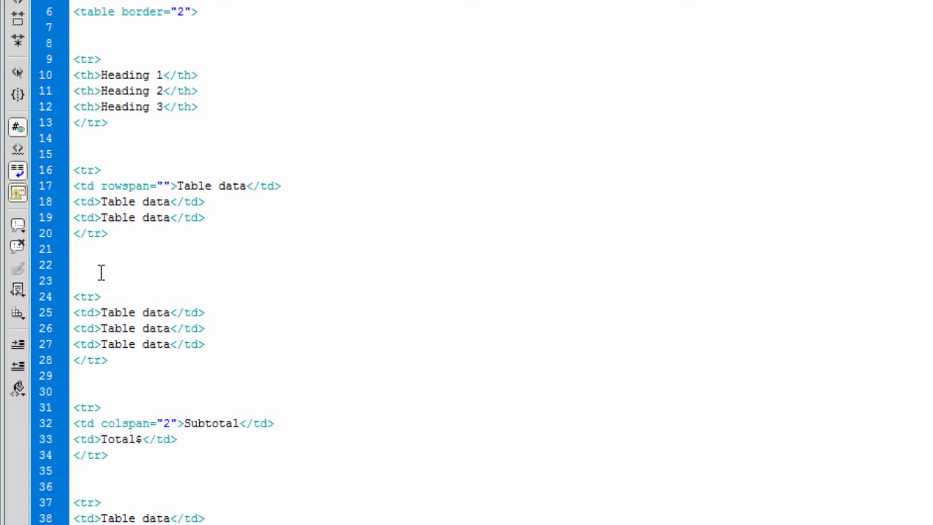
type("2")
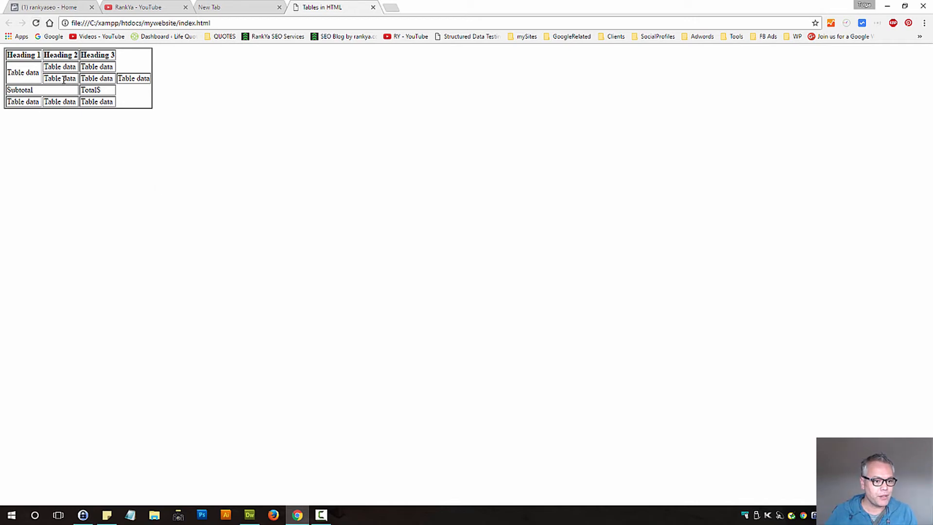
Reload Chrome to show the first-column cell spanning two rows over three even columns.
double_click(59, 78)
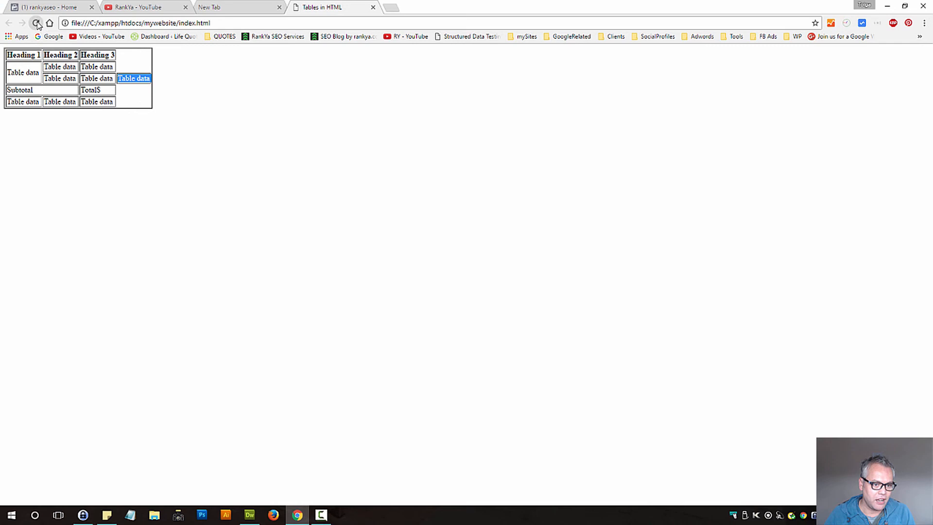
left_click(37, 22)
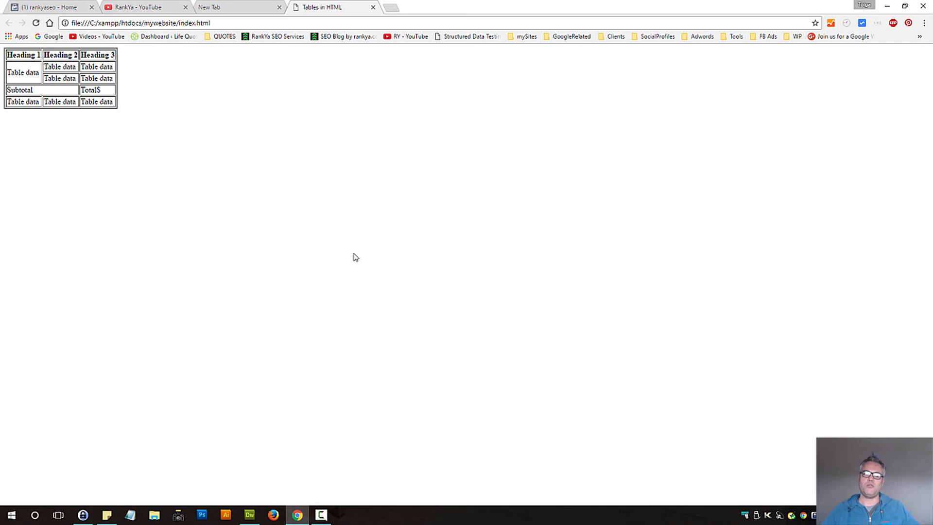